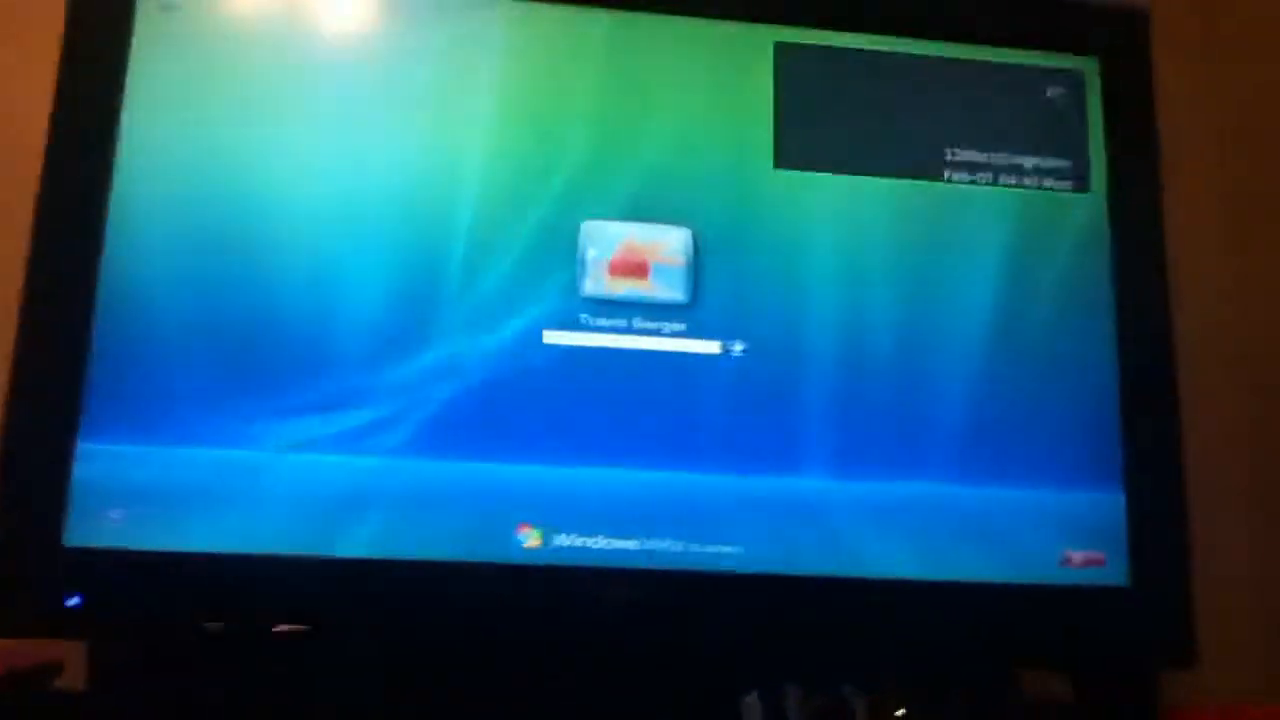
# Log in from the Vista welcome screen by selecting the user account tile.
pyautogui.click(730, 344)
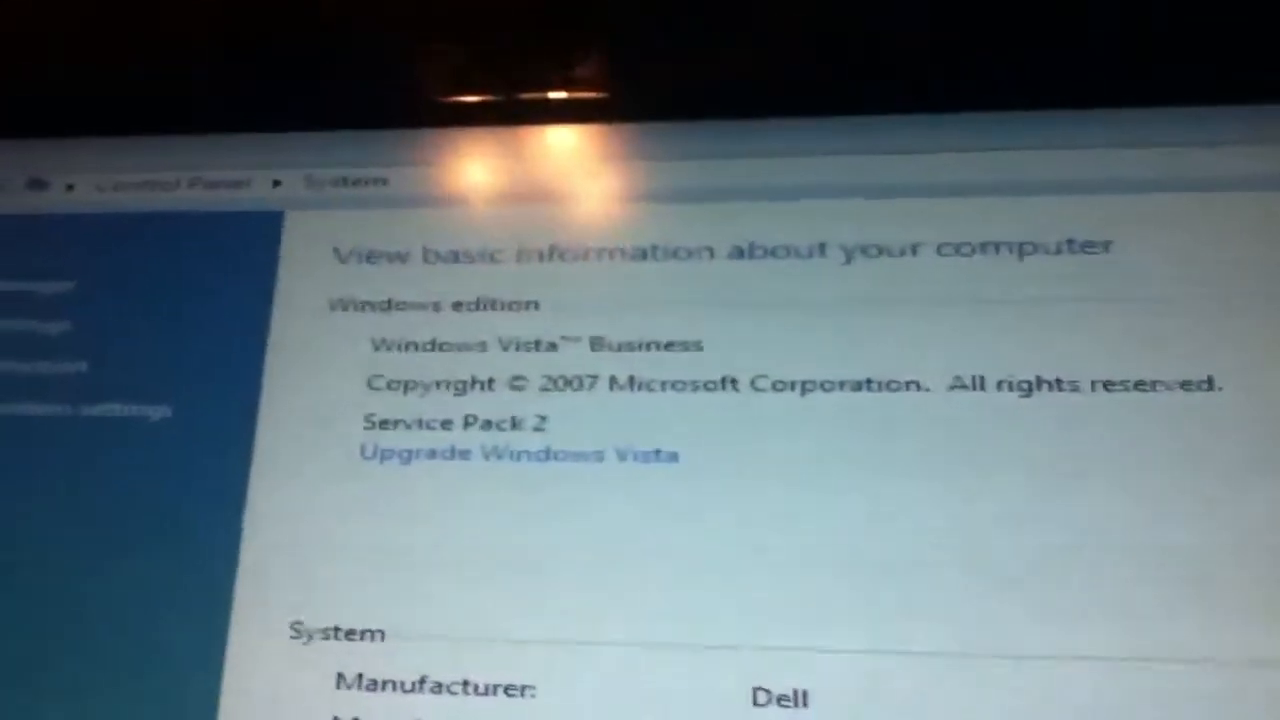
# Scroll the System page to the specs: Intel Celeron, 1.50 GB RAM, 32-bit, rating 1.0.
pyautogui.scroll(-3)
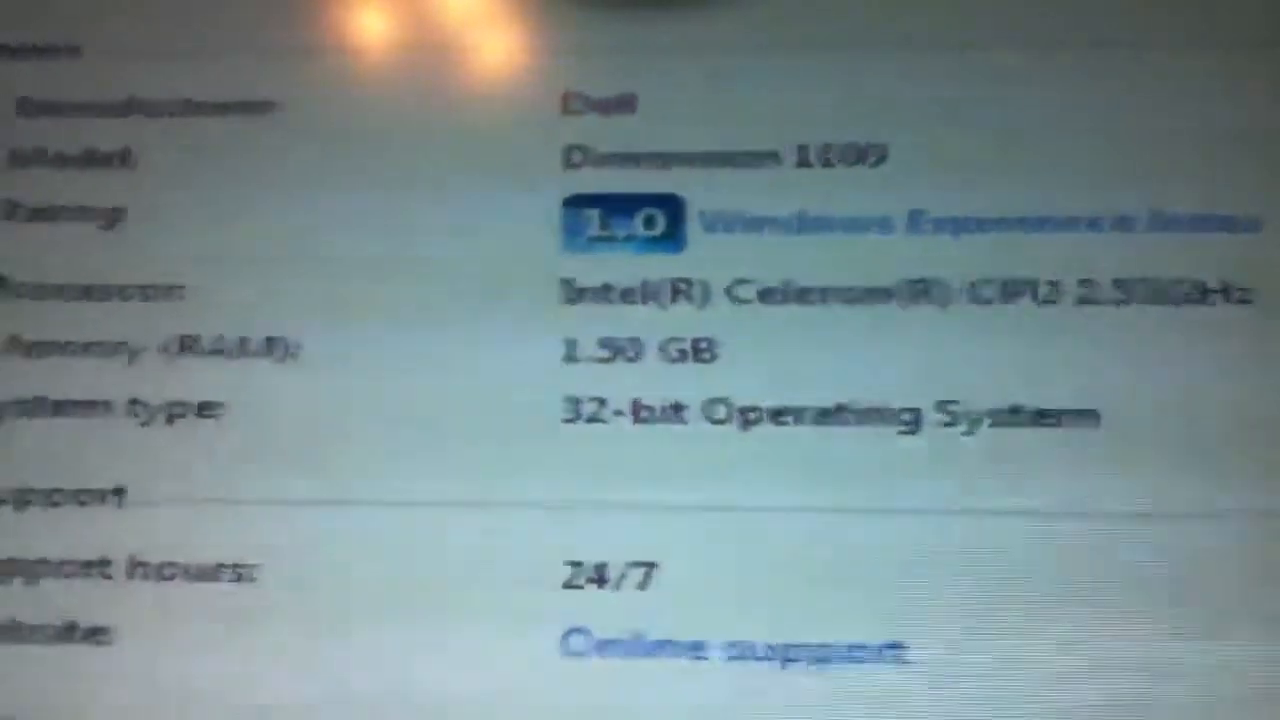
pyautogui.scroll(-3)
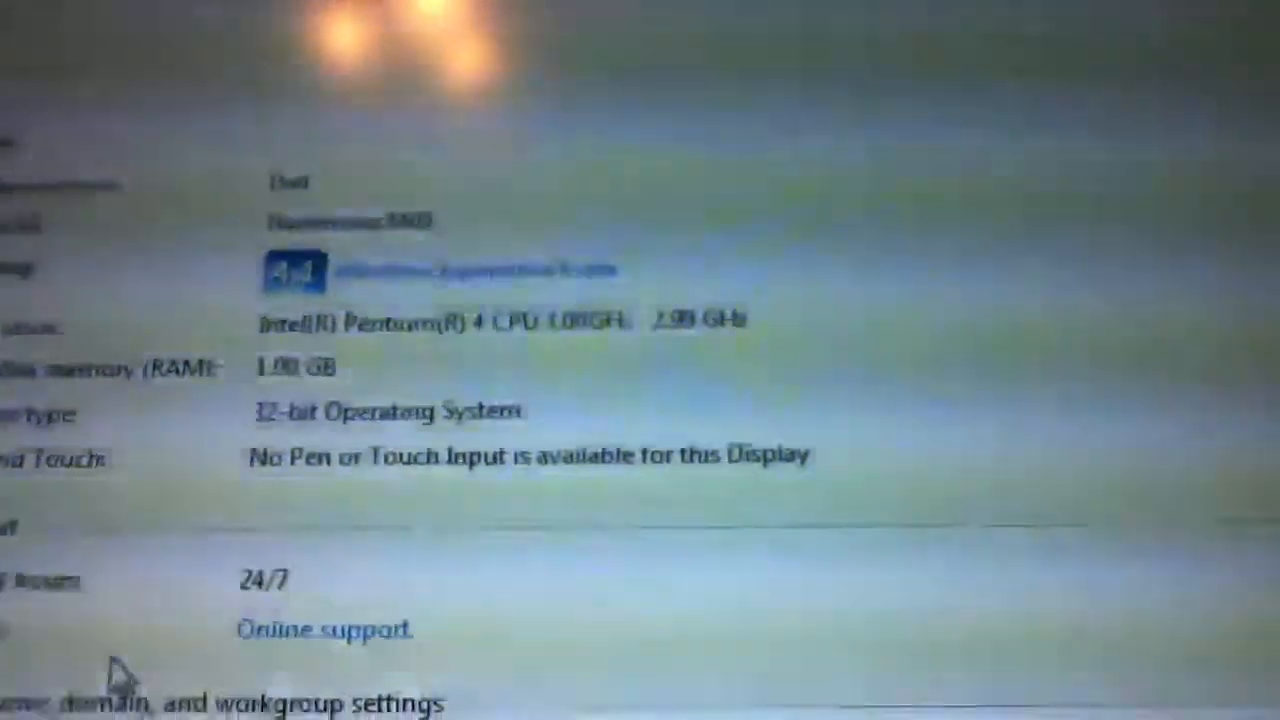
# Scroll the second Dell's System page to the computer name, workgroup and activation details.
pyautogui.scroll(-3)
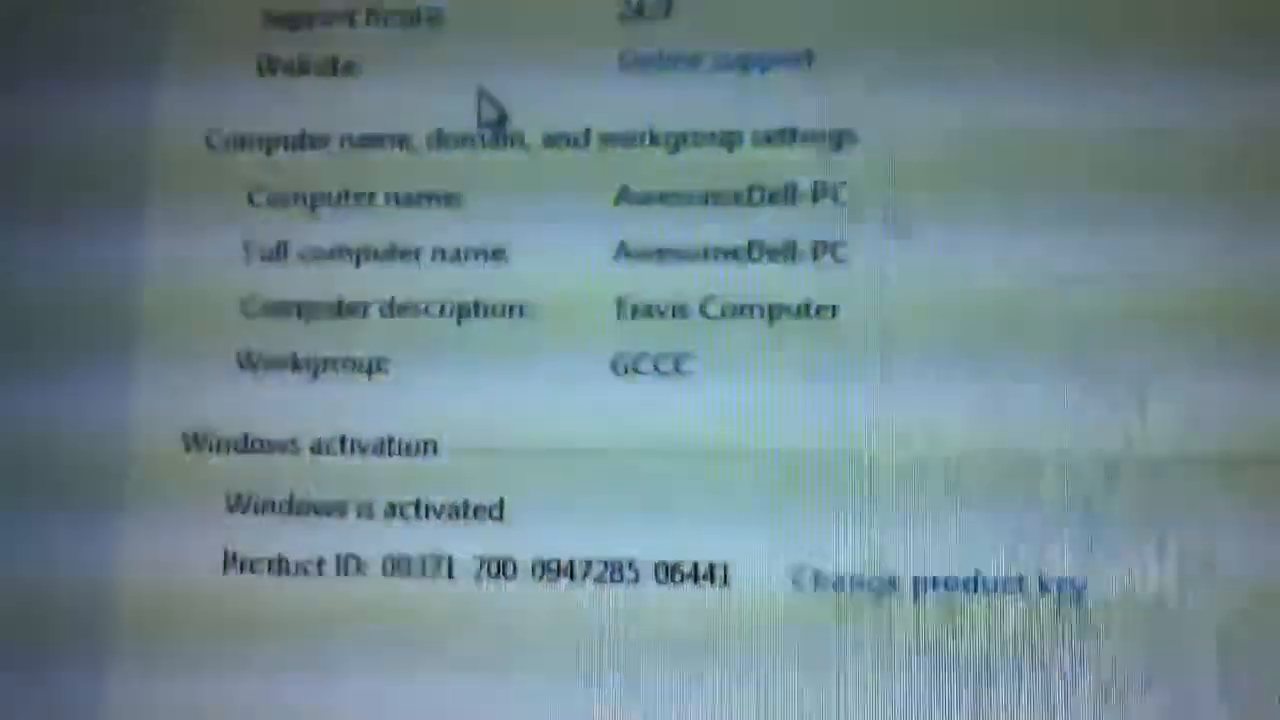